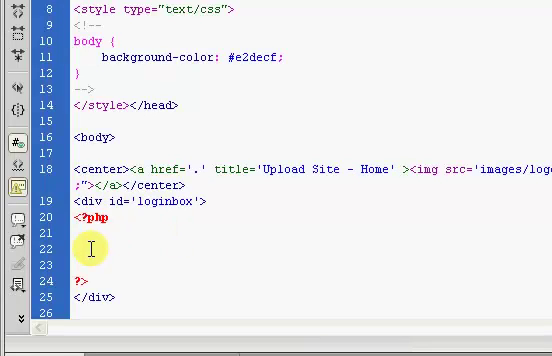
# - Place the cursor at the start of the PHP block in Code view
pyautogui.click(78, 248)
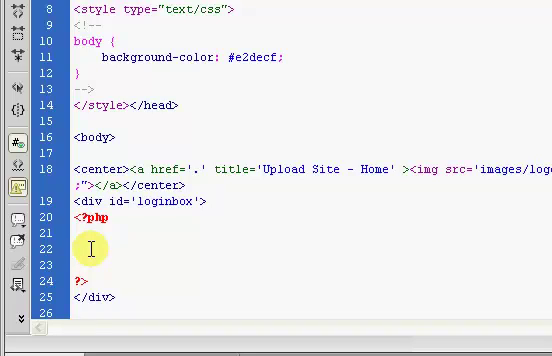
pyautogui.click(76, 248)
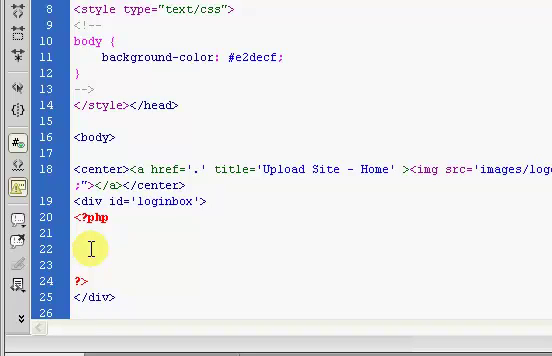
pyautogui.click(78, 248)
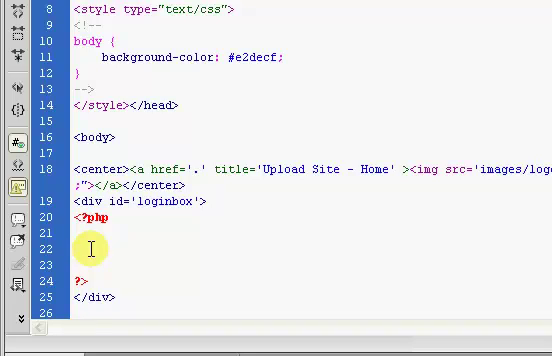
pyautogui.click(78, 248)
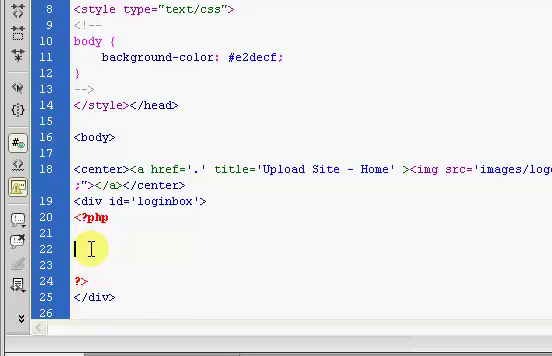
# - Write the condition if ($_POST['loginbutton']) using the POST code hint
pyautogui.write('$')
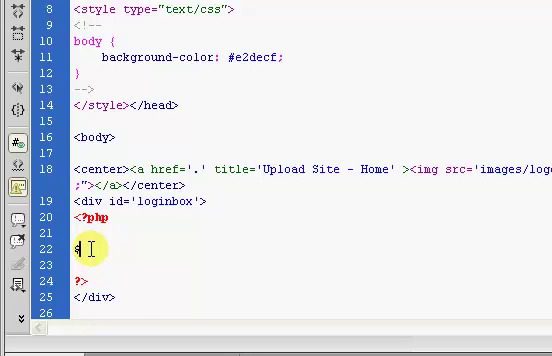
pyautogui.write('if (')
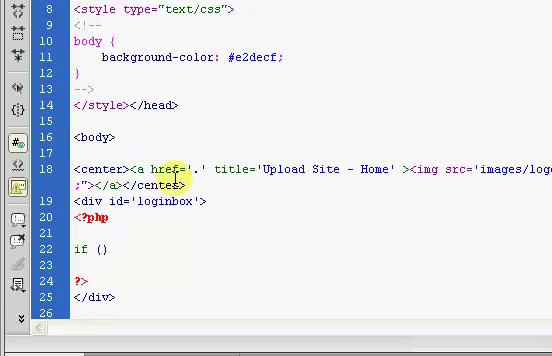
pyautogui.click(100, 248)
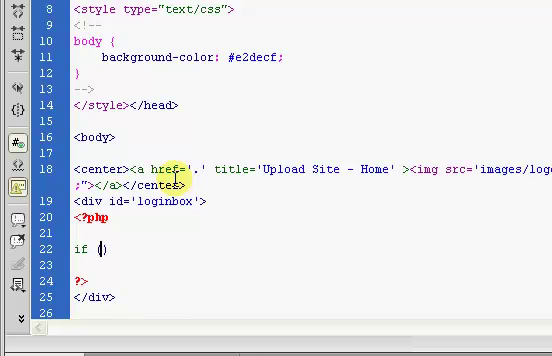
pyautogui.write('$')
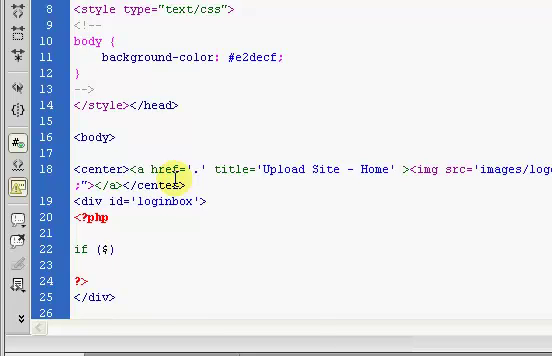
pyautogui.write('_POST')
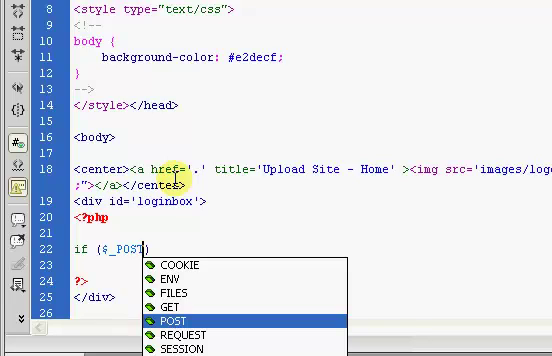
pyautogui.write('[]')
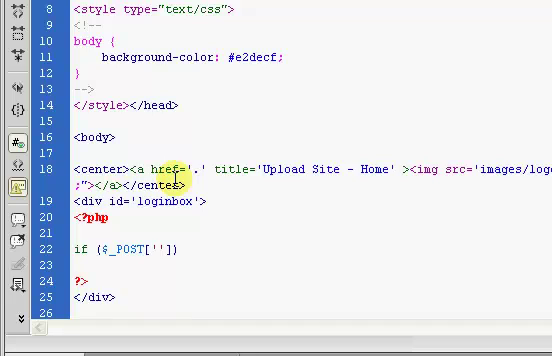
pyautogui.write('loginbutton')
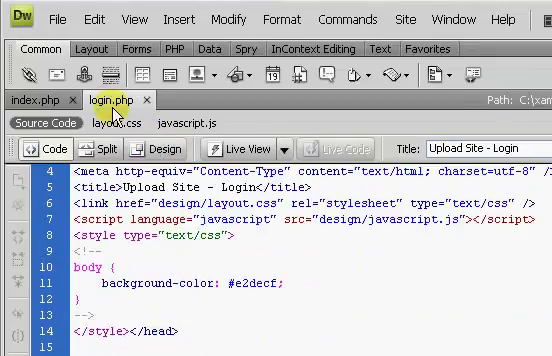
# - Add empty braces to the if and an else branch that echoes $form
pyautogui.scroll(-3)
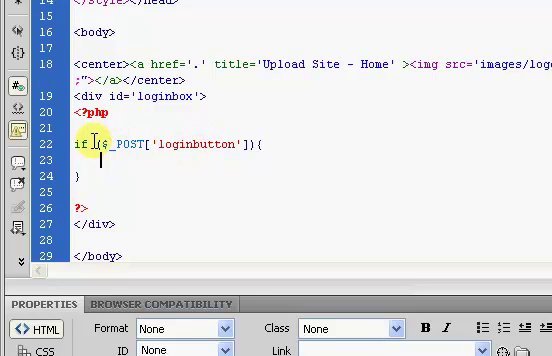
pyautogui.moveTo(156, 172)
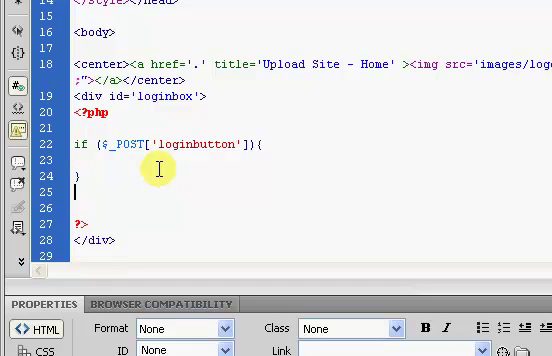
pyautogui.write('else')
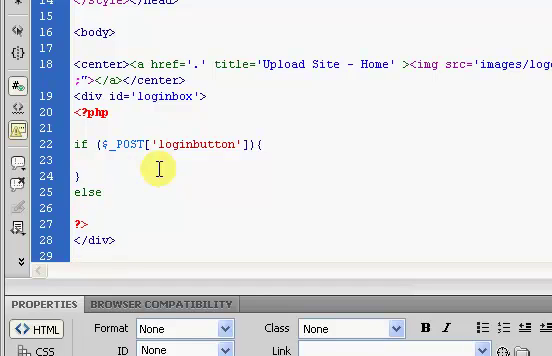
pyautogui.write('{')
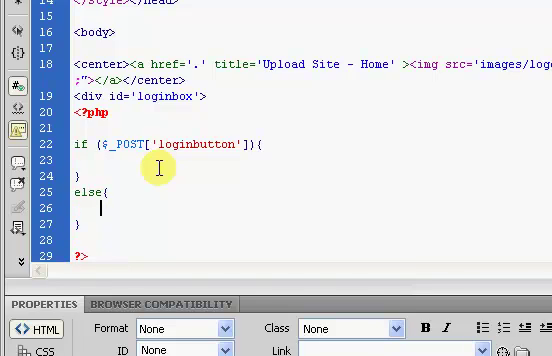
pyautogui.write('ec')
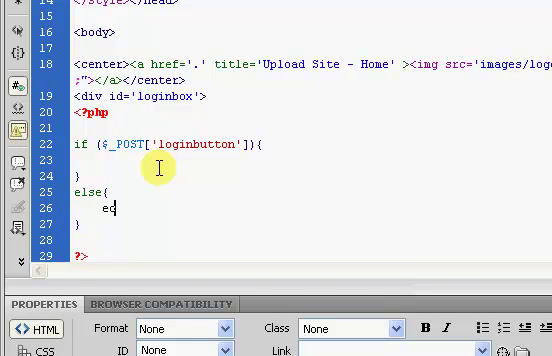
pyautogui.write("cho '';")
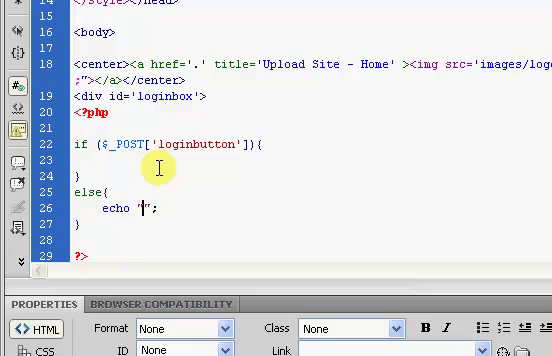
pyautogui.write('$from')
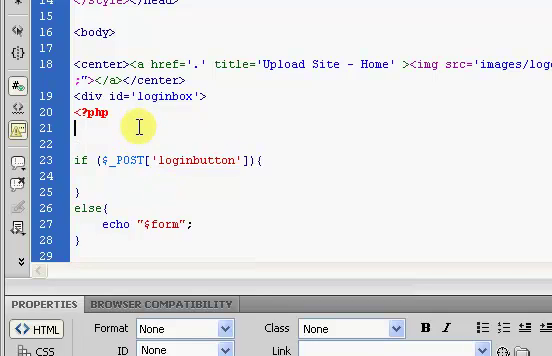
# - Assign $form the login form markup posting username and password to login.php
pyautogui.write('$form')
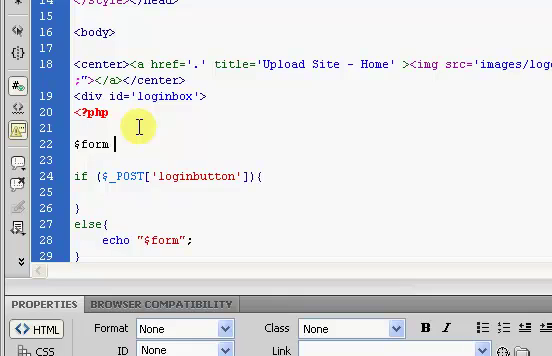
pyautogui.write('=')
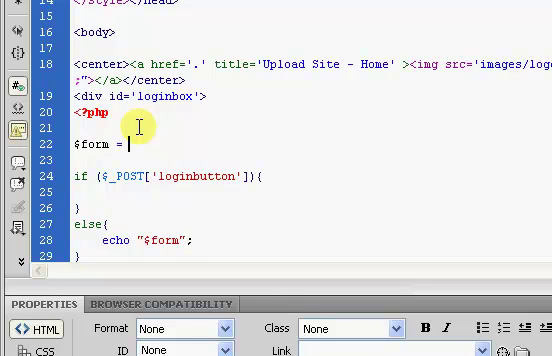
pyautogui.write('<br />')
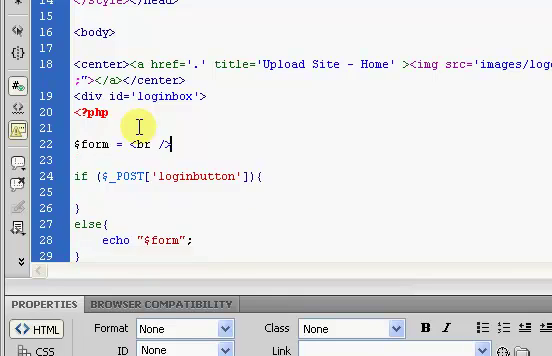
pyautogui.write('"";')
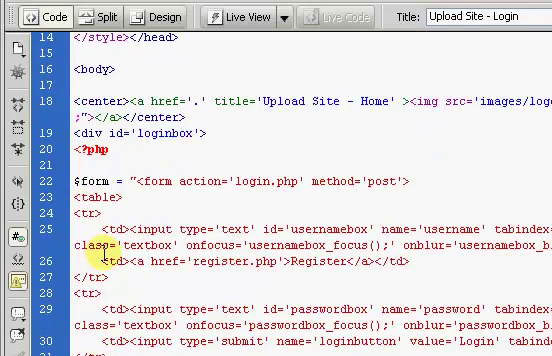
pyautogui.scroll(-3)
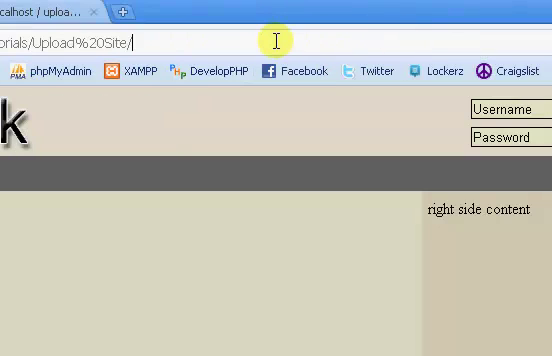
# - Load localhost Upload Site's login.php in Chrome to preview the form
pyautogui.write("loginbutton']){")
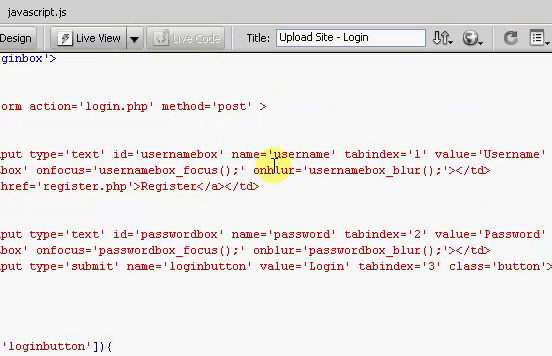
# - Add style='margin-left: auto; margin-right: auto;' to the <form> tag
pyautogui.write("style='")
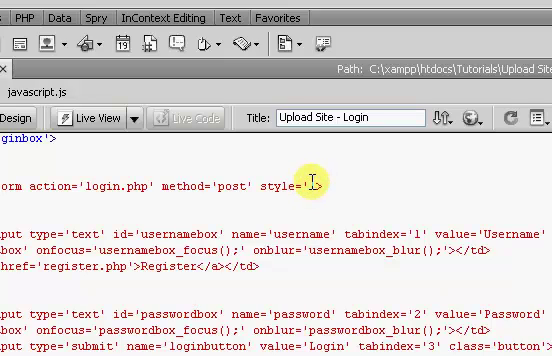
pyautogui.write('margin')
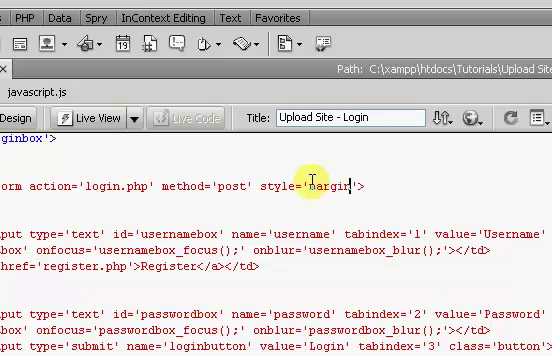
pyautogui.write('-left:')
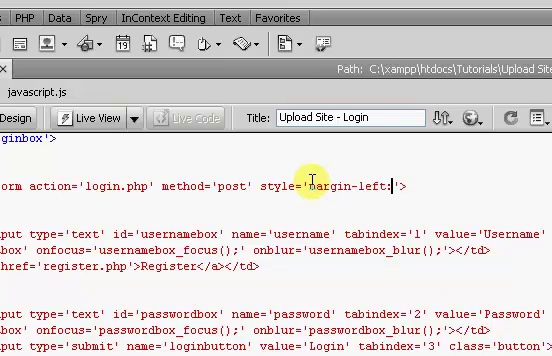
pyautogui.write('4')
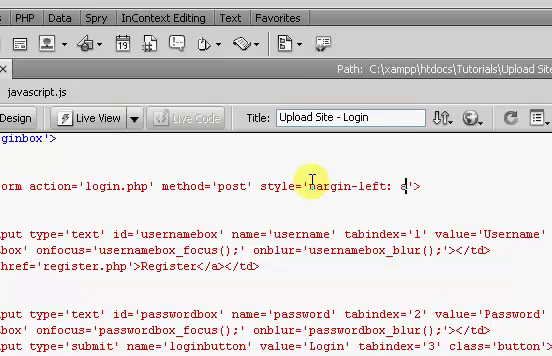
pyautogui.write('uto')
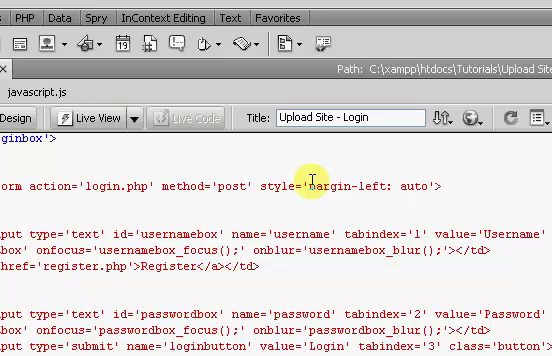
pyautogui.write('m')
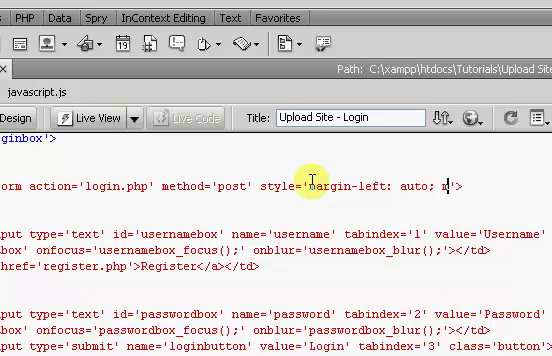
pyautogui.write('margin-right: au')
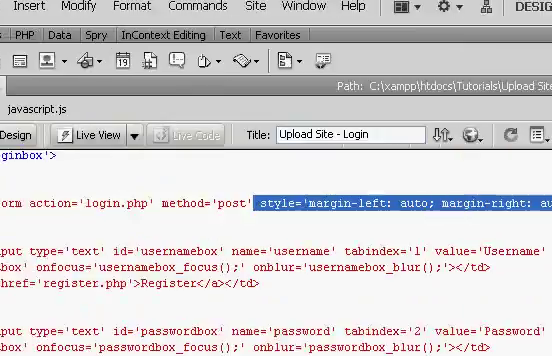
# - Preview in Live View, then move the auto-margin style from the form to its table
pyautogui.click(22, 28)
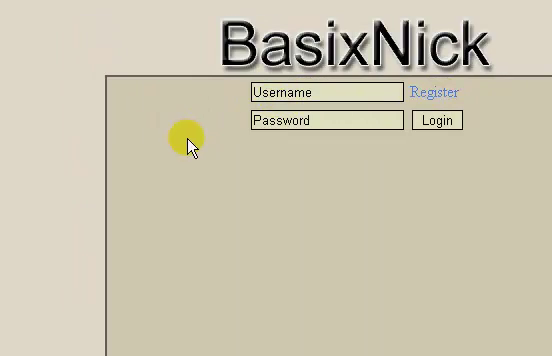
pyautogui.moveTo(384, 148)
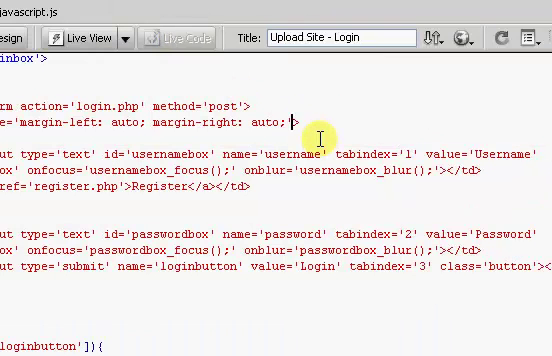
pyautogui.write('margin')
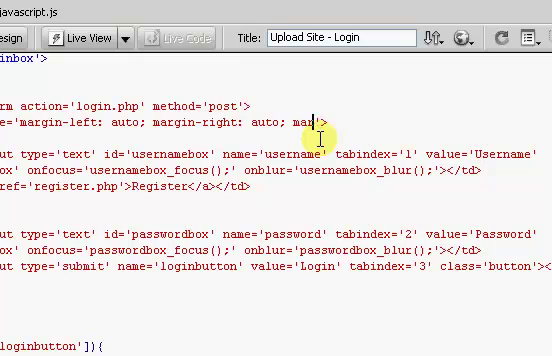
pyautogui.press('BackSpace')
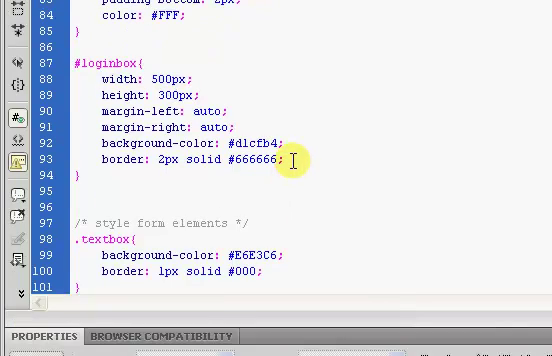
# - Add padding: 10px; to the #loginbox rule in layout.css
pyautogui.write('padi')
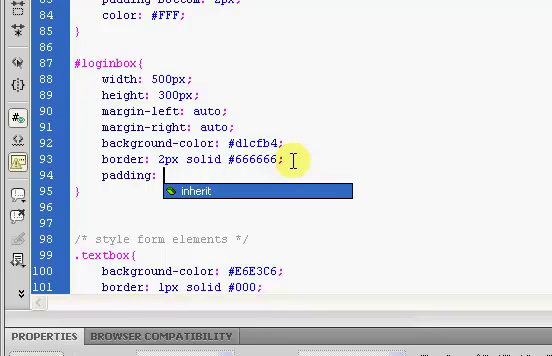
pyautogui.write('10px;')
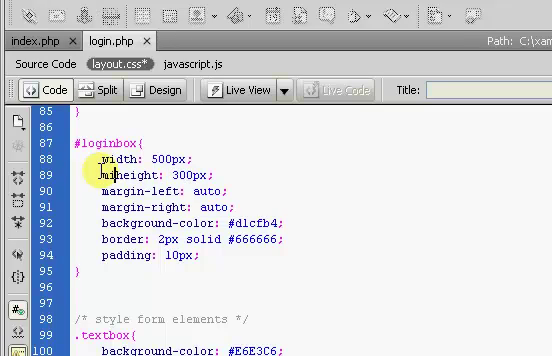
# - Change #loginbox height: 300px to min-height: 300px and reload login.php in Chrome
pyautogui.write('min-')
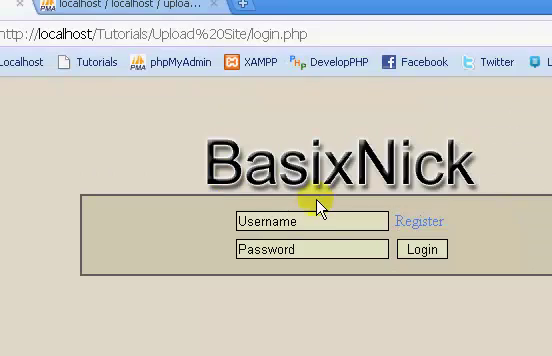
pyautogui.scroll(-3)
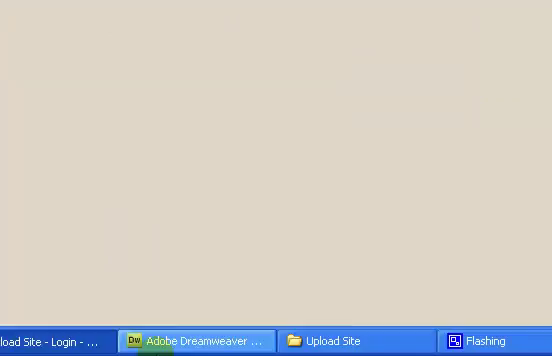
# - Return to login.php and discard a half-written if inside the loginbutton check
pyautogui.click(200, 340)
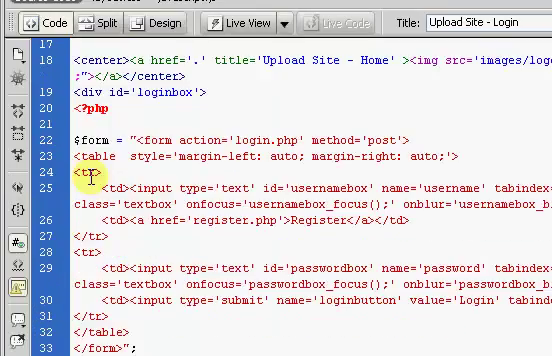
pyautogui.scroll(-3)
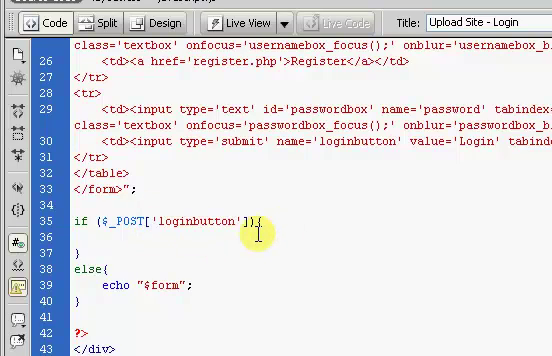
pyautogui.write('if ()')
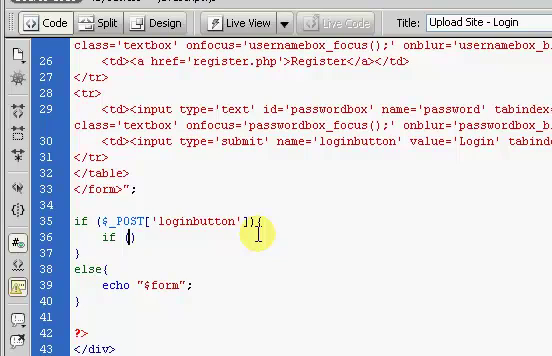
pyautogui.write('$')
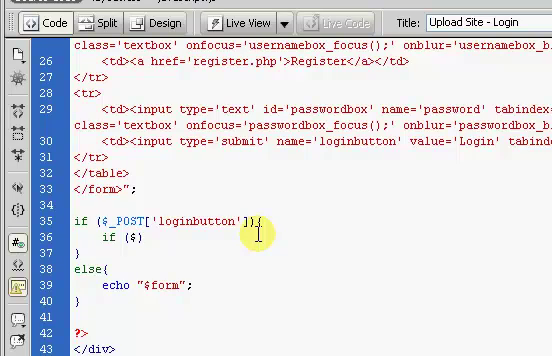
pyautogui.press('Backspace')
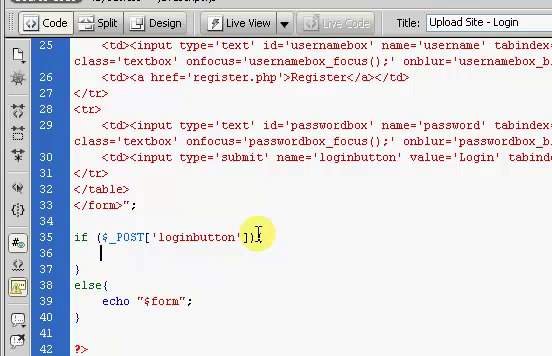
pyautogui.write('e')
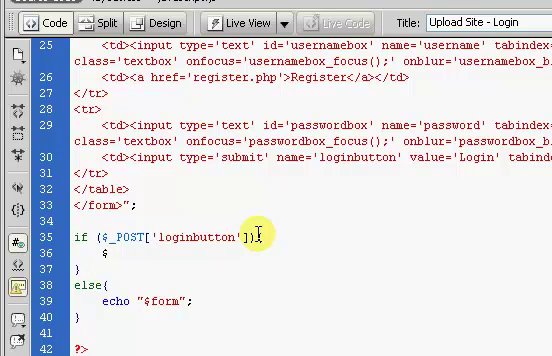
# - Assign $user = $_POST['username']; and $password = $_POST['password'];
pyautogui.write('$user')
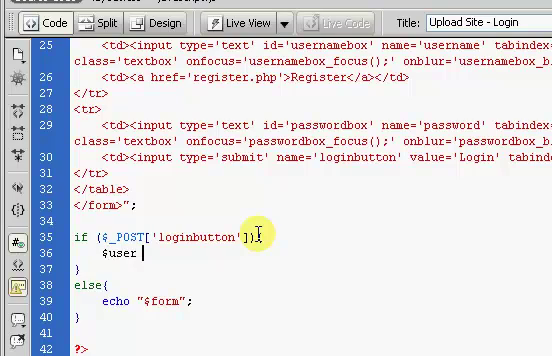
pyautogui.write('=')
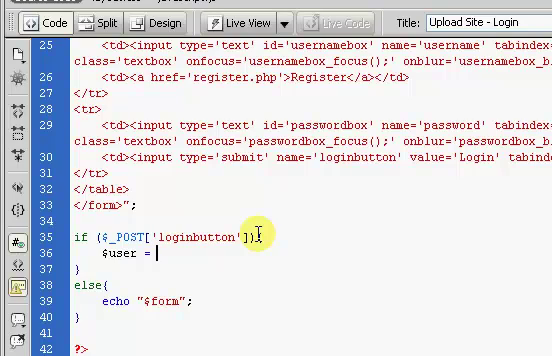
pyautogui.write("$_POST['username'];")
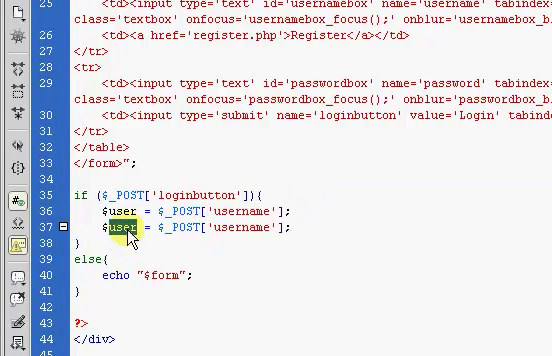
pyautogui.write('password')
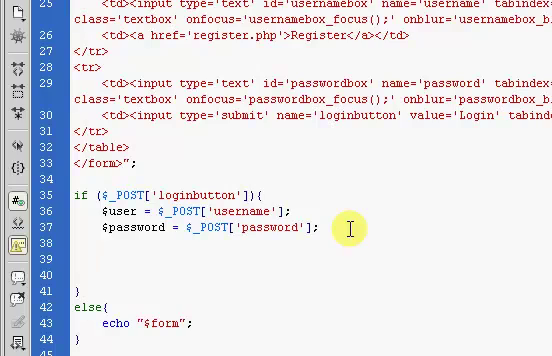
# - Begin the nested condition if ($username && $password){
pyautogui.write('if ()')
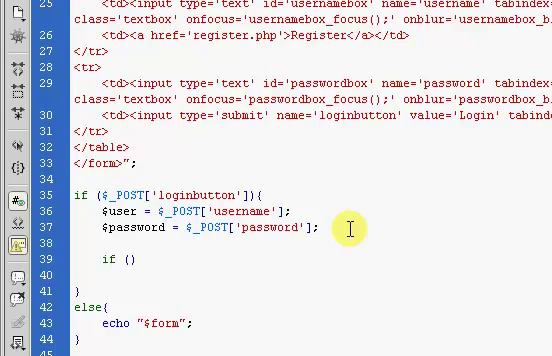
pyautogui.write('$')
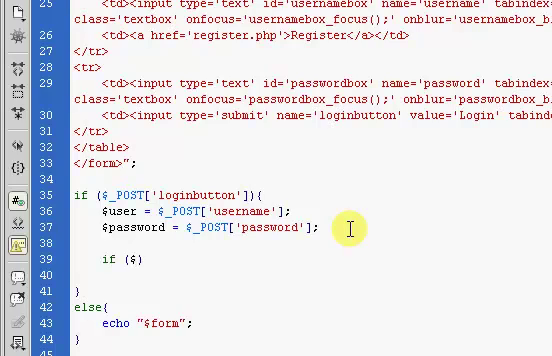
pyautogui.write('username')
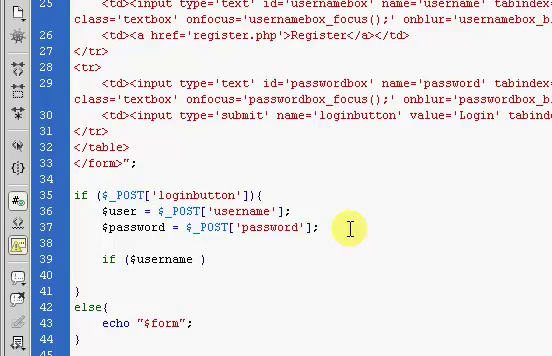
pyautogui.write('&& $')
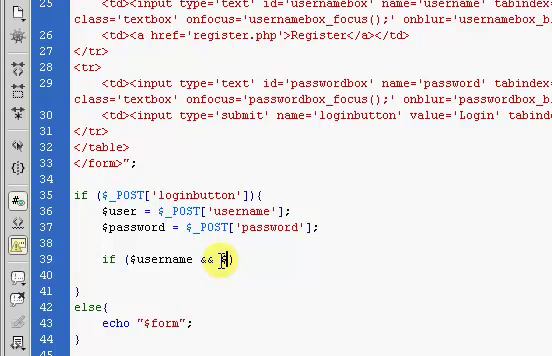
pyautogui.write('password)')
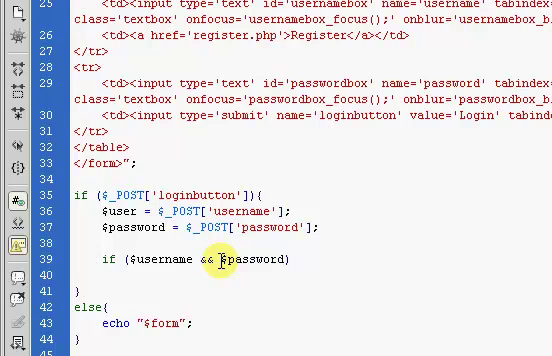
pyautogui.write('{')
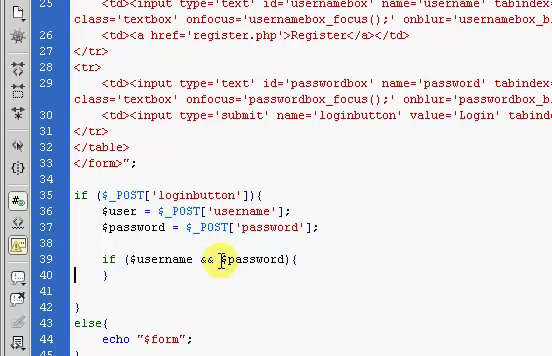